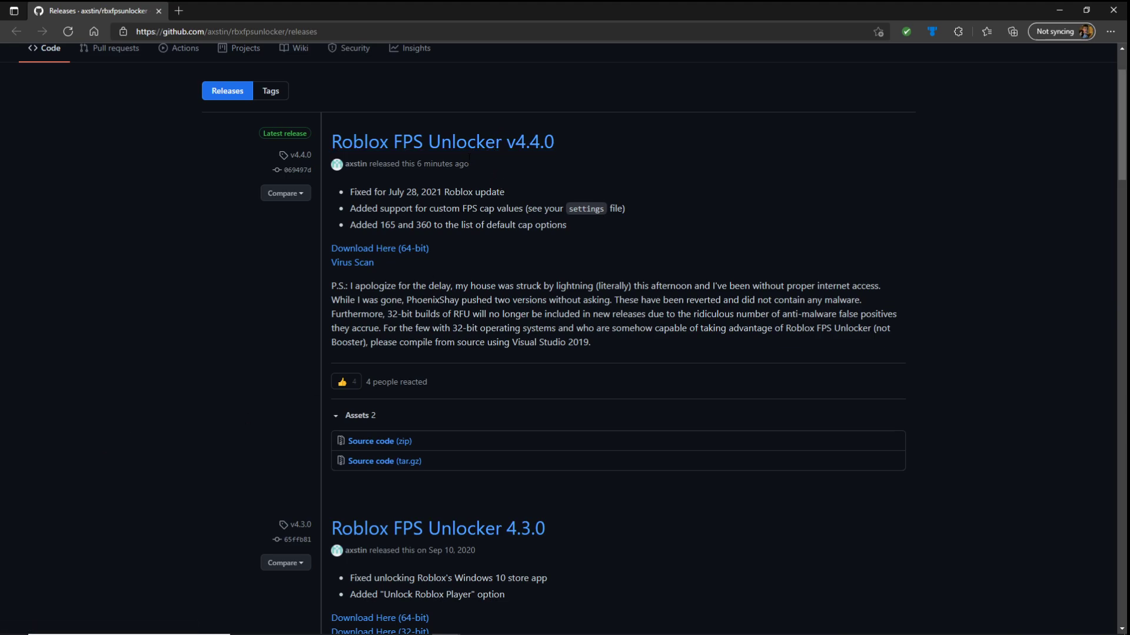
{"action": "mouse_move", "coordinate": [379, 248]}
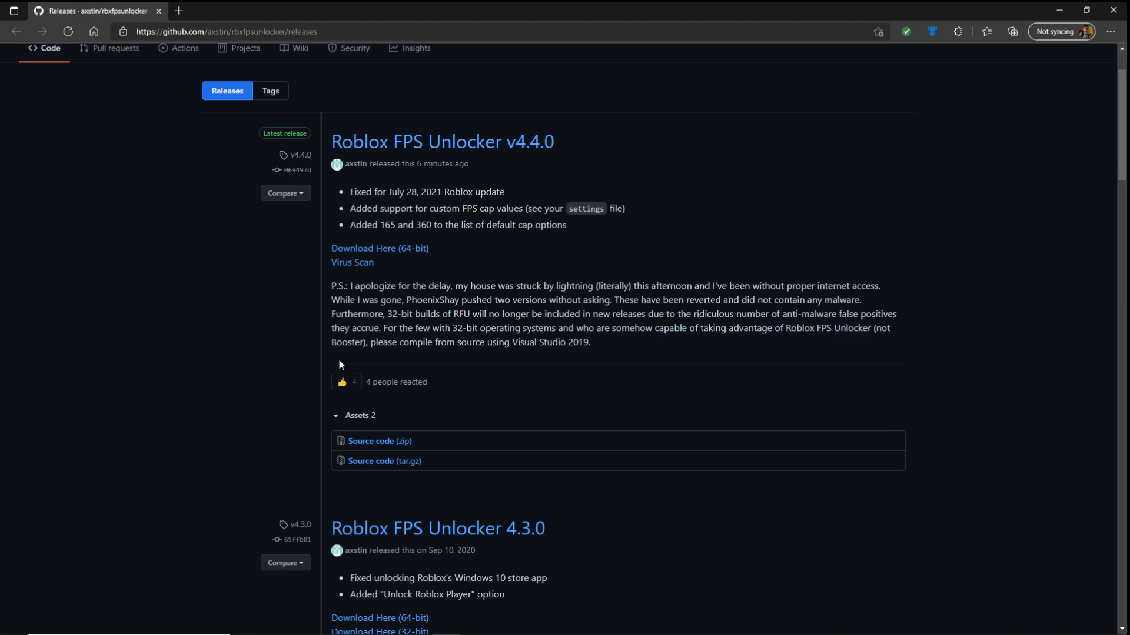
{"action": "mouse_move", "coordinate": [367, 354]}
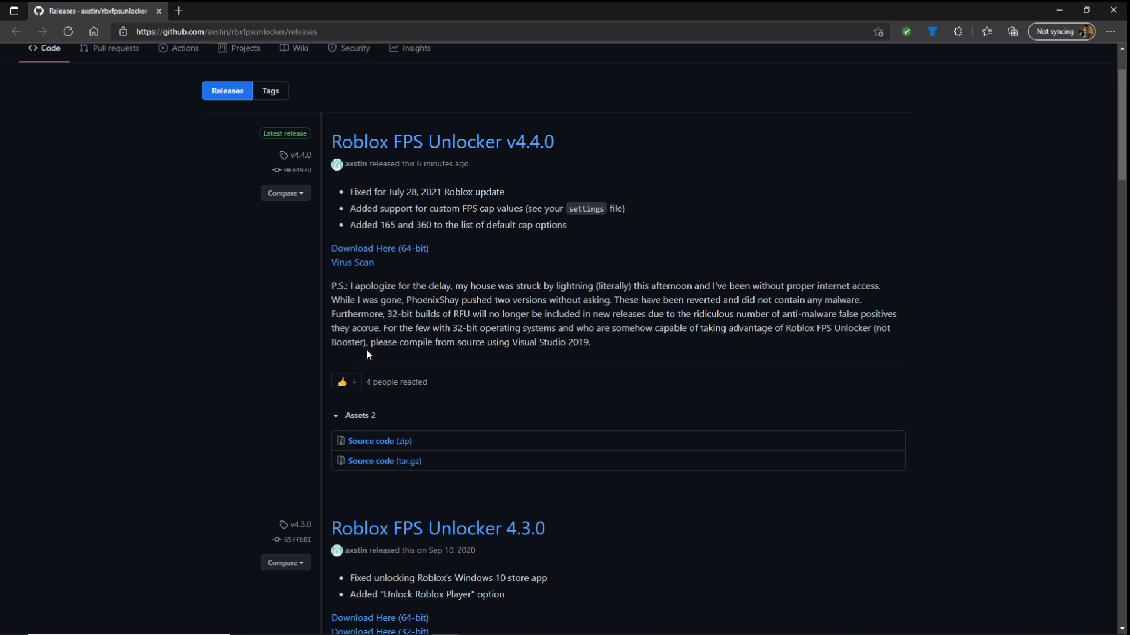
{"action": "mouse_move", "coordinate": [366, 358]}
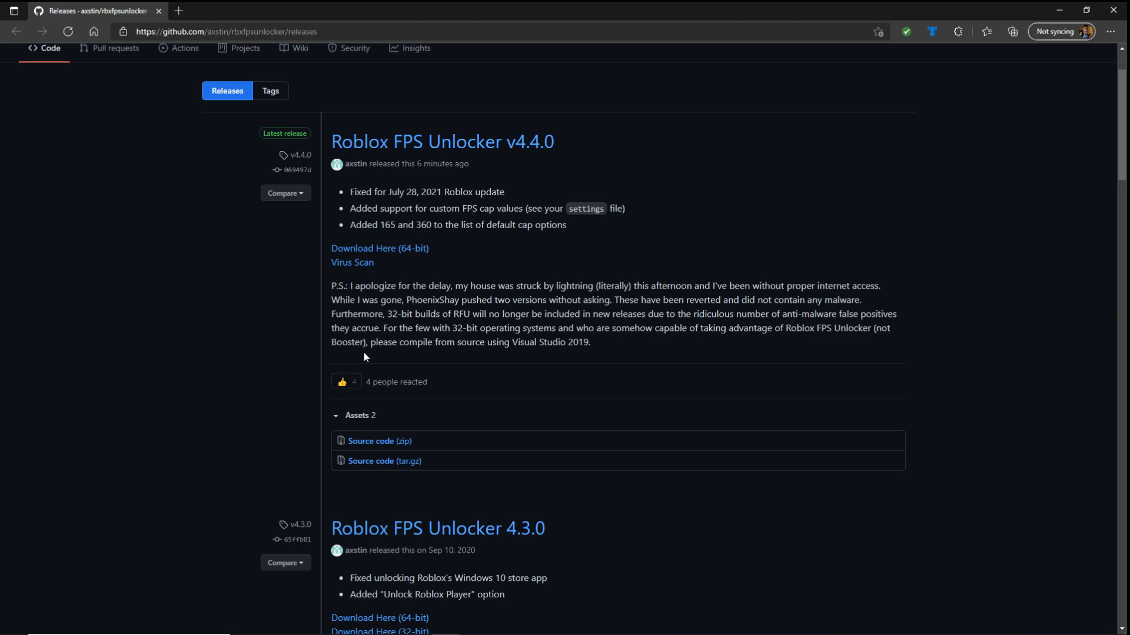
{"action": "mouse_move", "coordinate": [419, 269]}
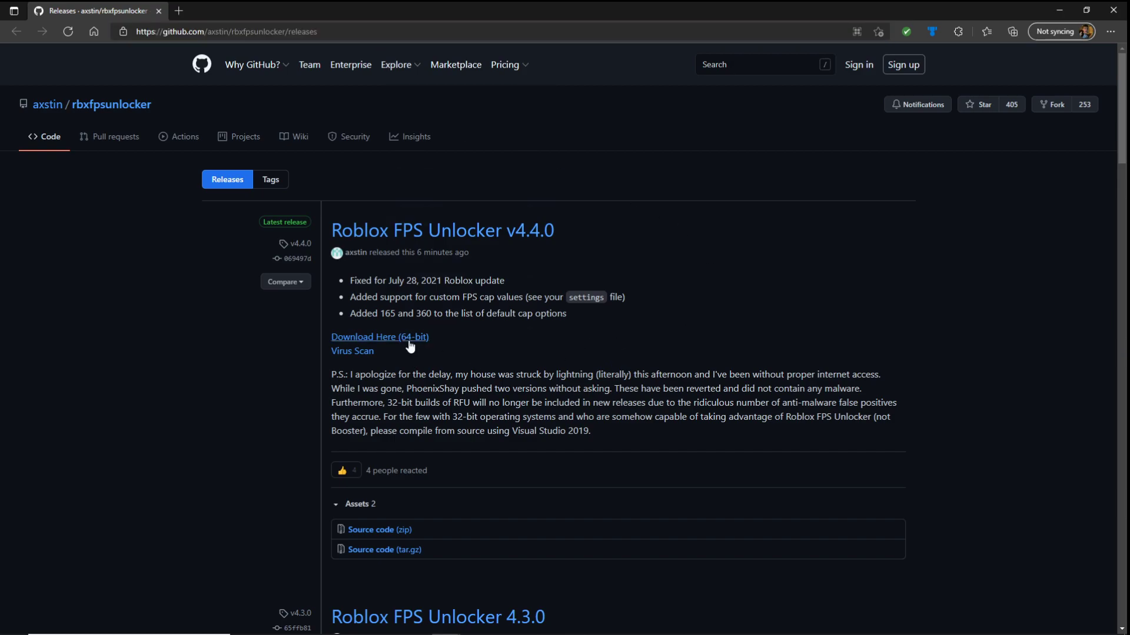
- Download the 64-bit Roblox FPS Unlocker v4.4.0 build from the GitHub releases page
{"action": "left_click", "coordinate": [379, 337]}
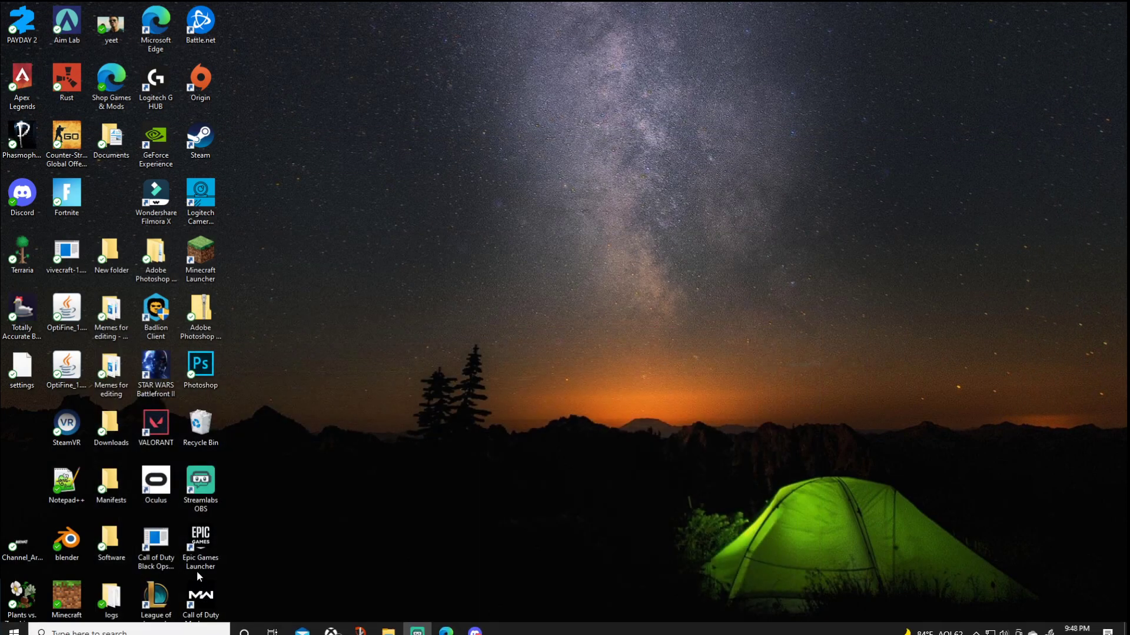
- Move the downloaded rbxfpsunlocker-x64 (2) zip from Downloads onto the desktop
{"action": "left_click", "coordinate": [389, 633]}
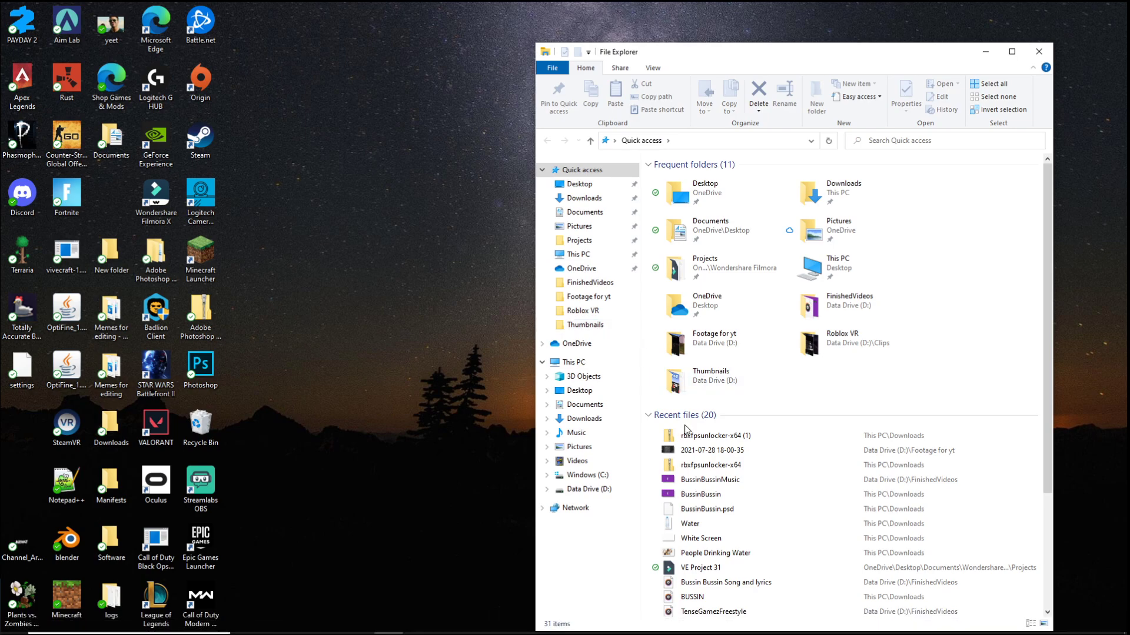
{"action": "mouse_move", "coordinate": [579, 447]}
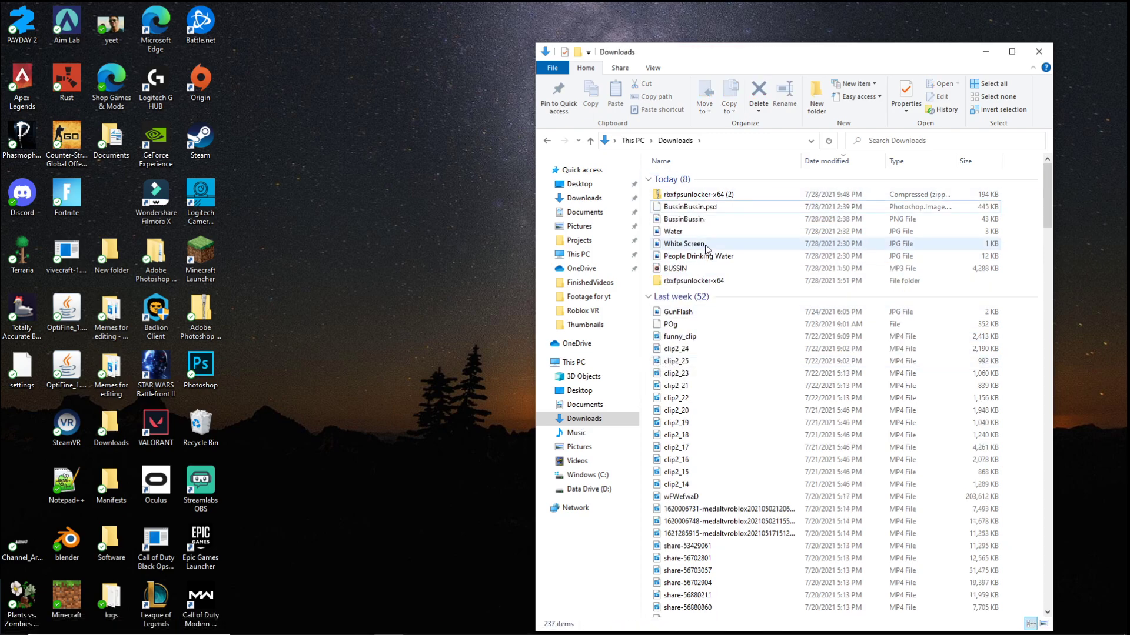
{"action": "left_click", "coordinate": [696, 194]}
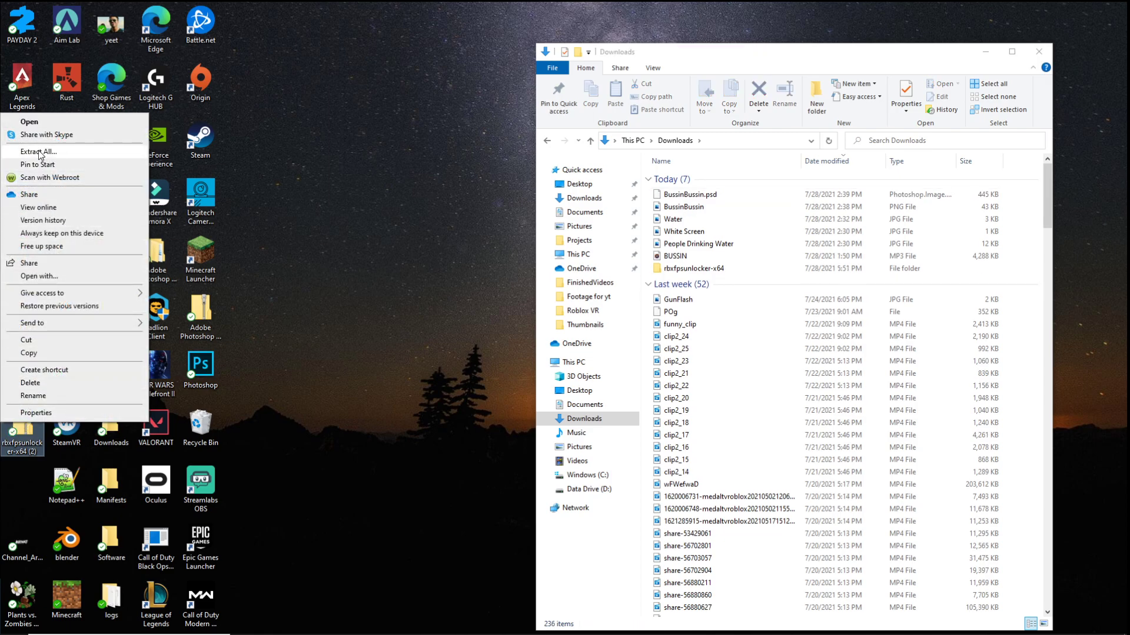
- Extract the rbxfpsunlocker-x64 (2) zip into a matching folder on the desktop
{"action": "left_click", "coordinate": [37, 152]}
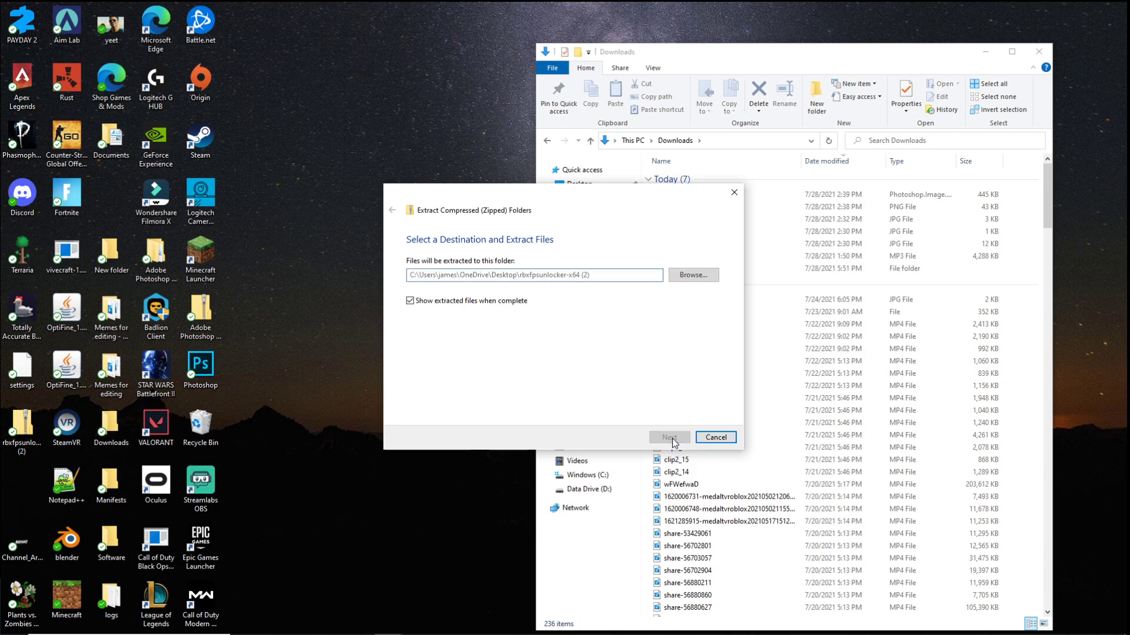
{"action": "left_click", "coordinate": [669, 438]}
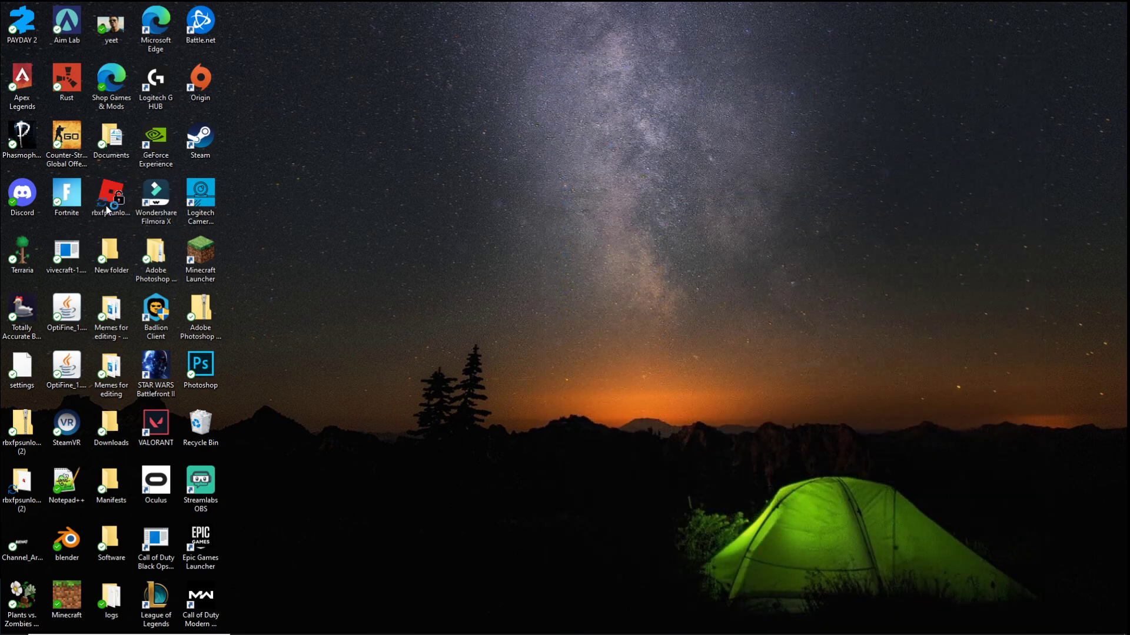
- Launch the extracted rbxfpsunlocker executable from the desktop
{"action": "double_click", "coordinate": [111, 194]}
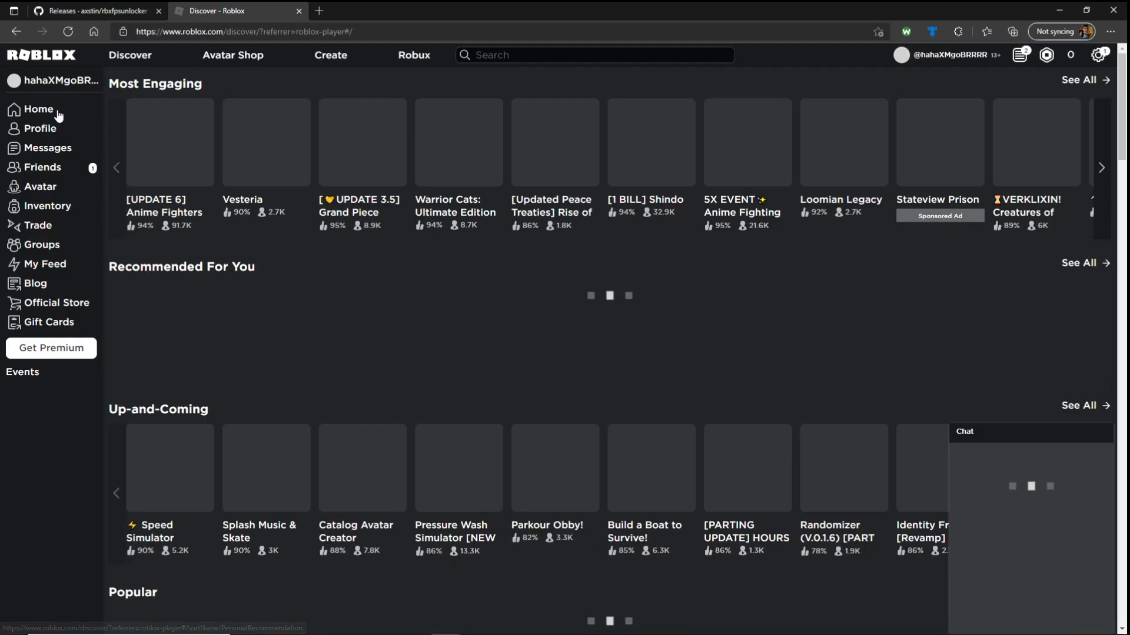
- Join an Apocalypse Rising 2 server from the game's Servers list so it starts loading
{"action": "left_click", "coordinate": [38, 109]}
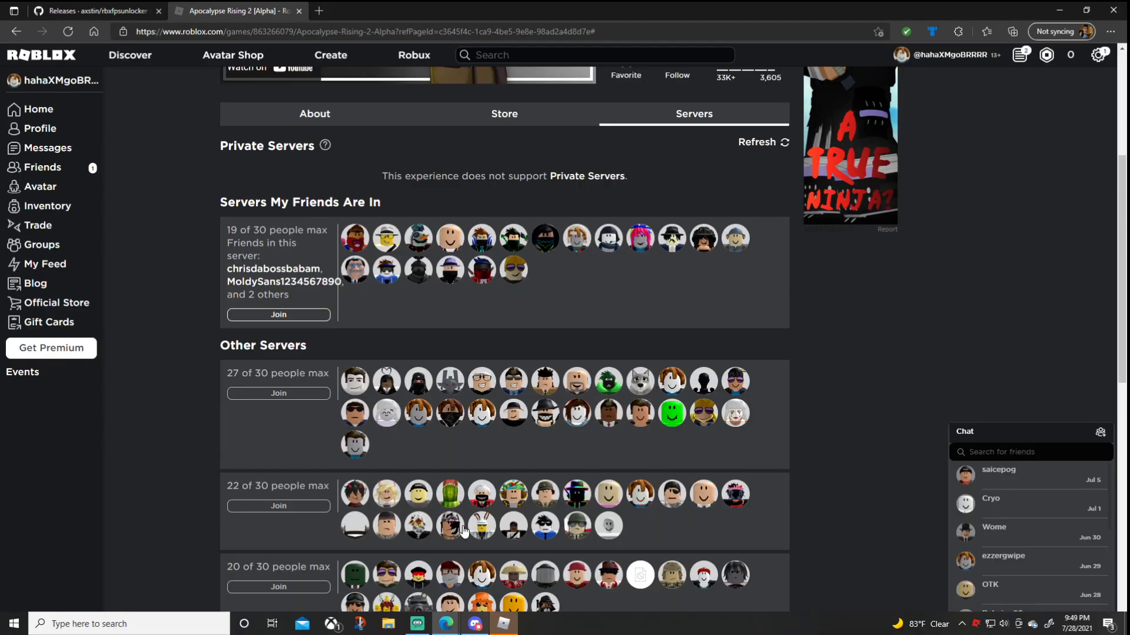
{"action": "left_click", "coordinate": [278, 314]}
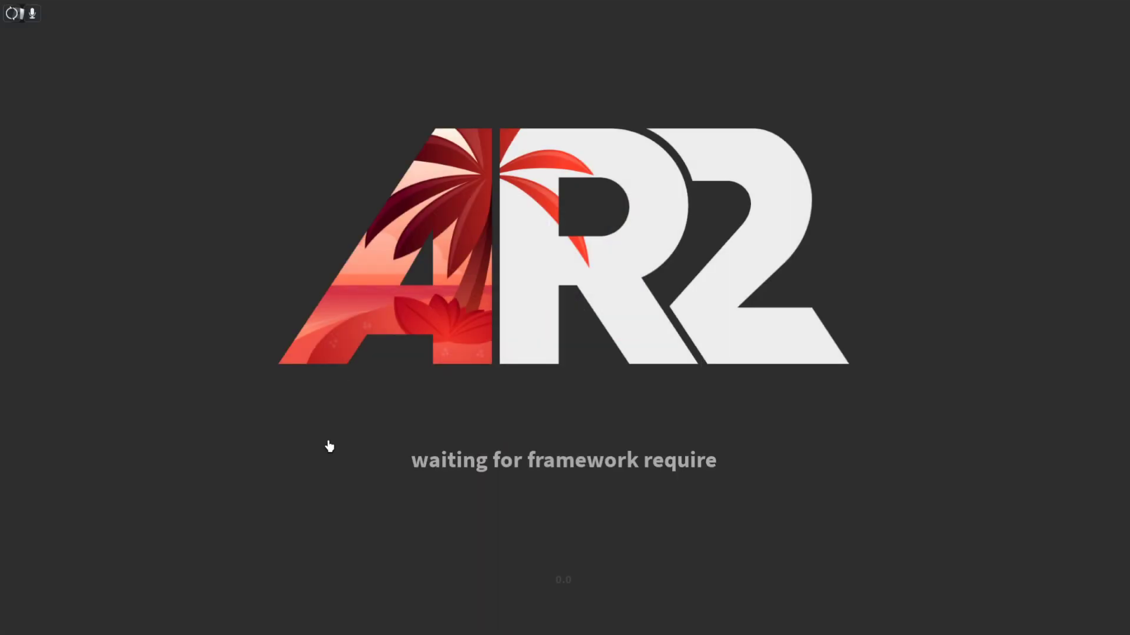